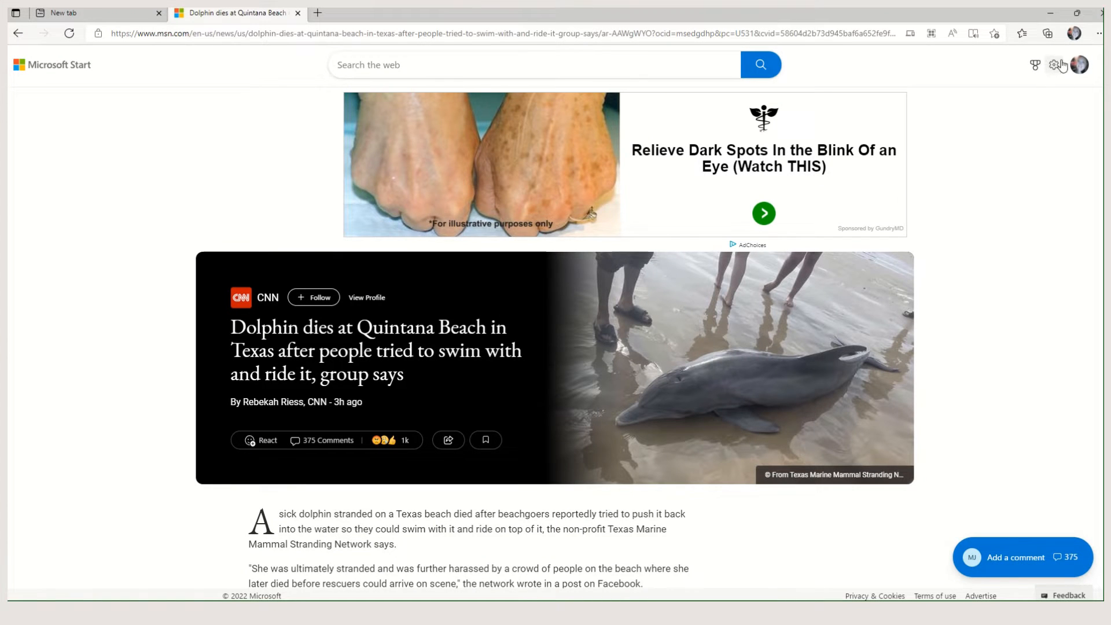
pyautogui.moveTo(1098, 33)
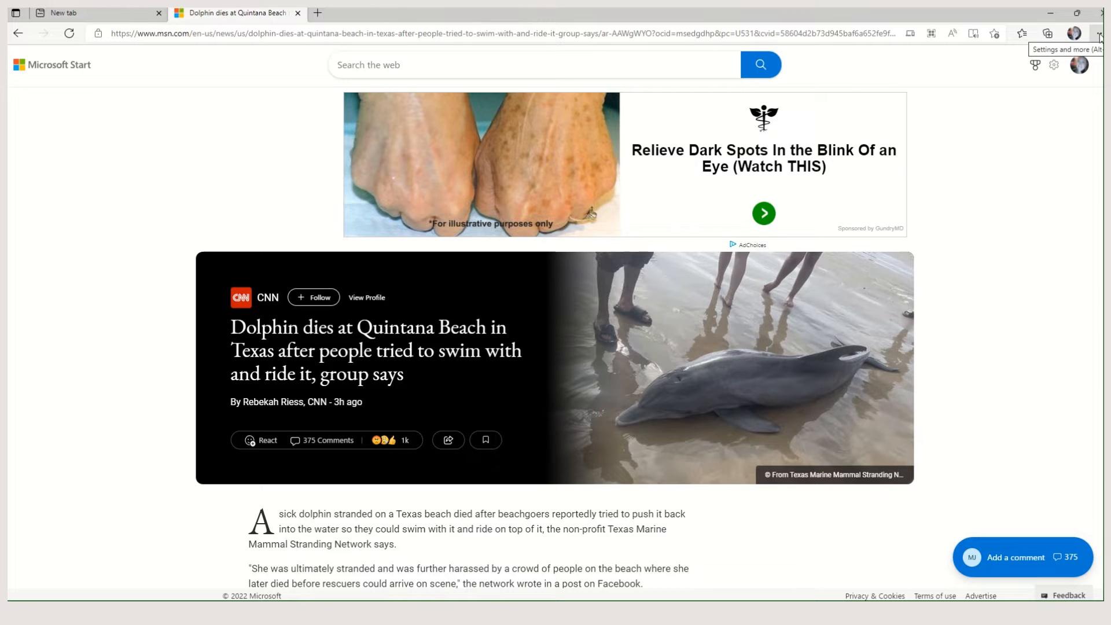
# Step: Open the More tools submenu from the Settings and more menu
pyautogui.click(1099, 33)
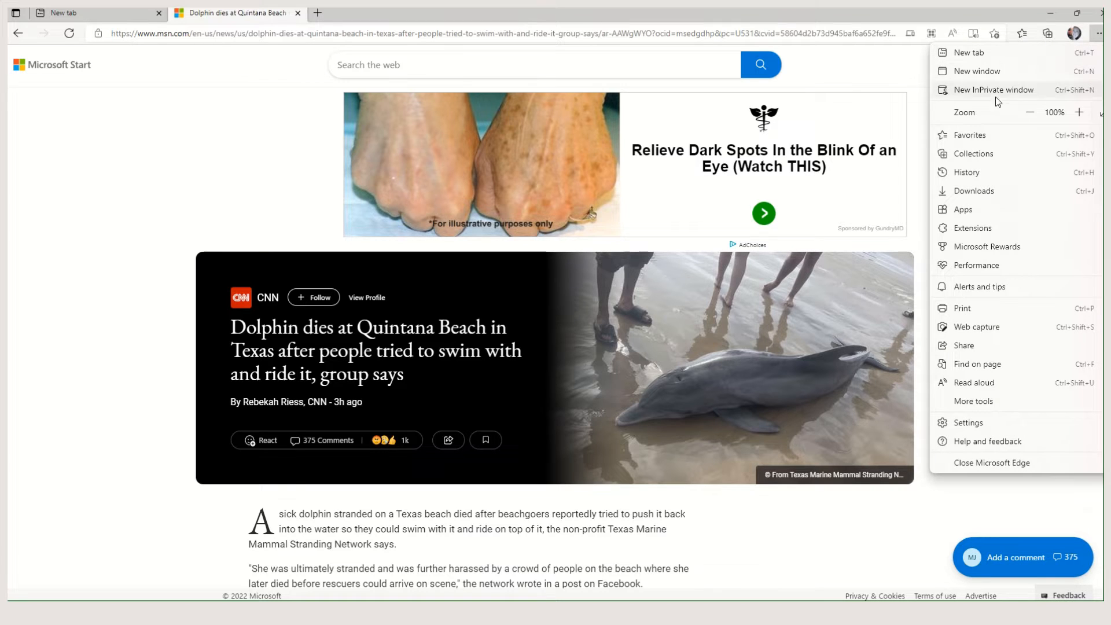
pyautogui.moveTo(967, 313)
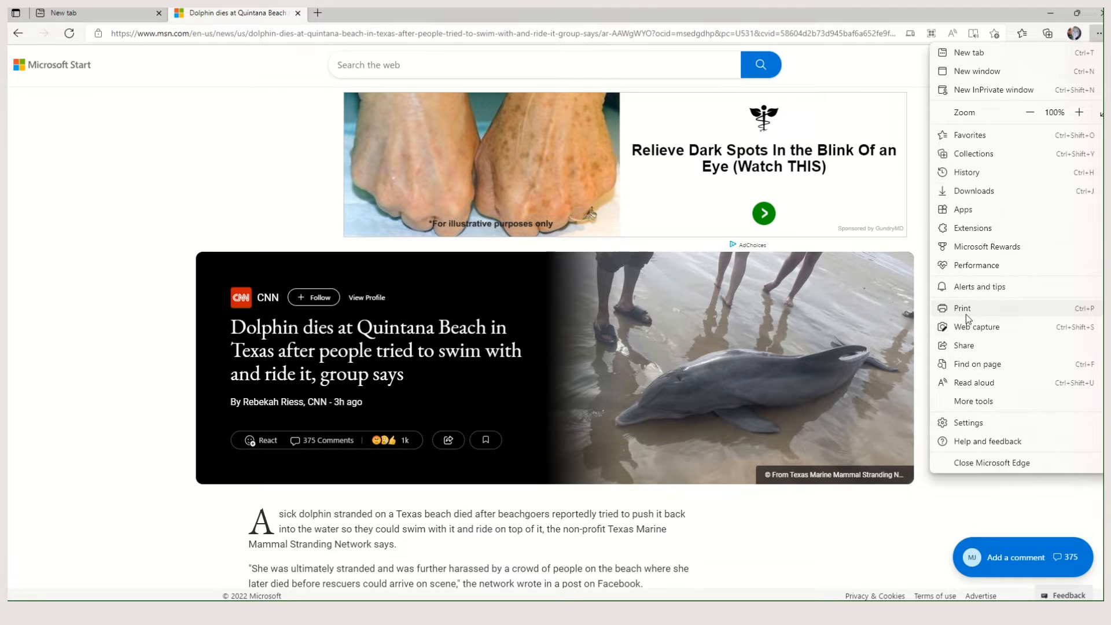
pyautogui.click(973, 401)
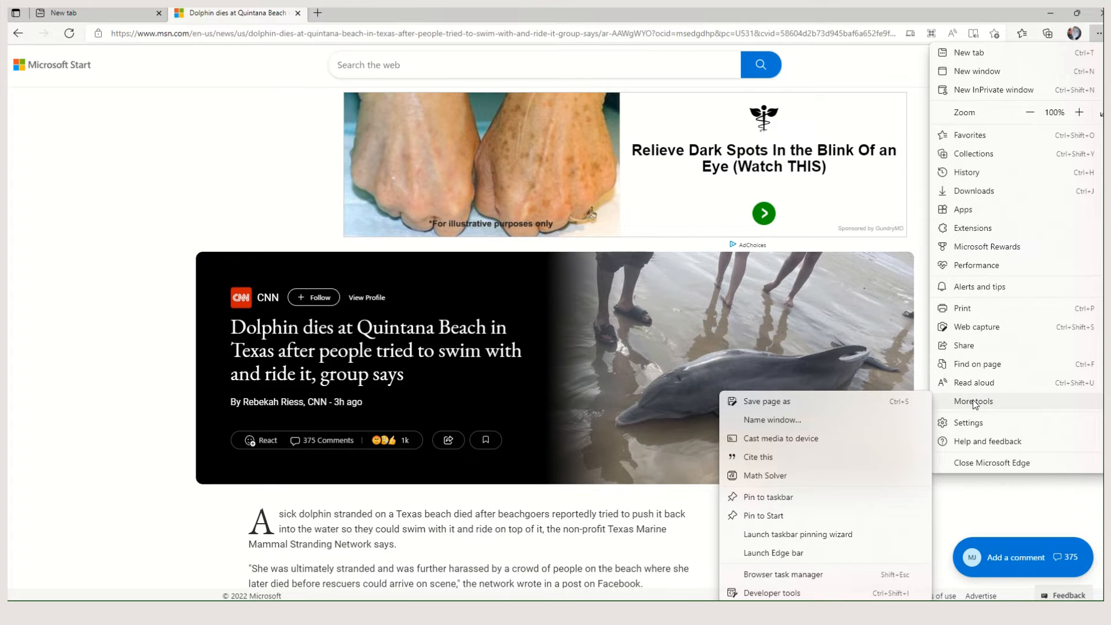
pyautogui.moveTo(879, 457)
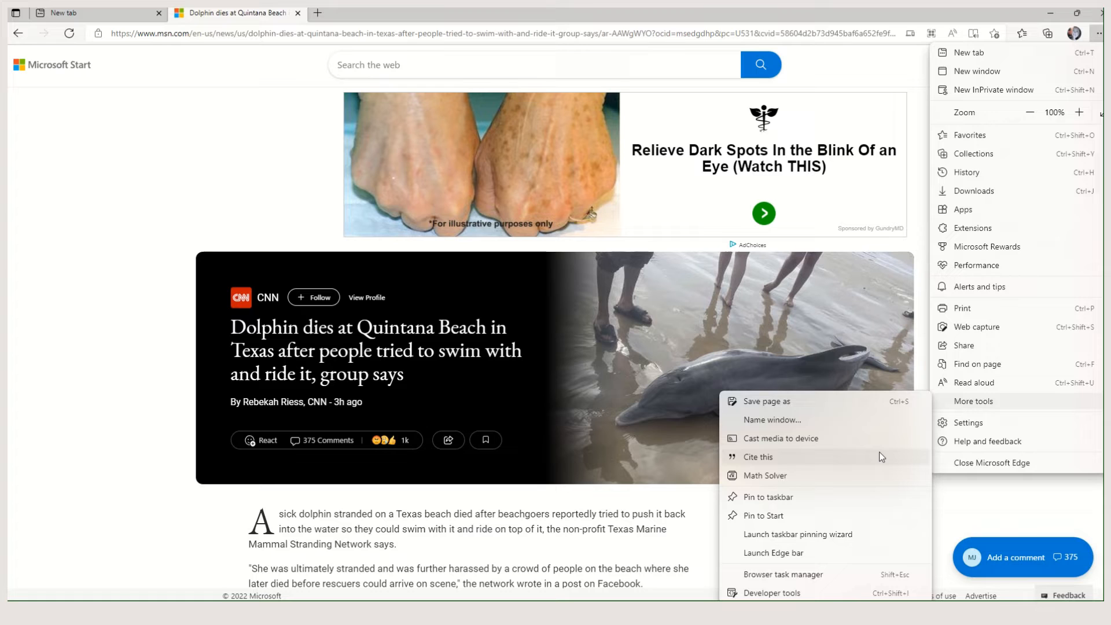
pyautogui.moveTo(752, 472)
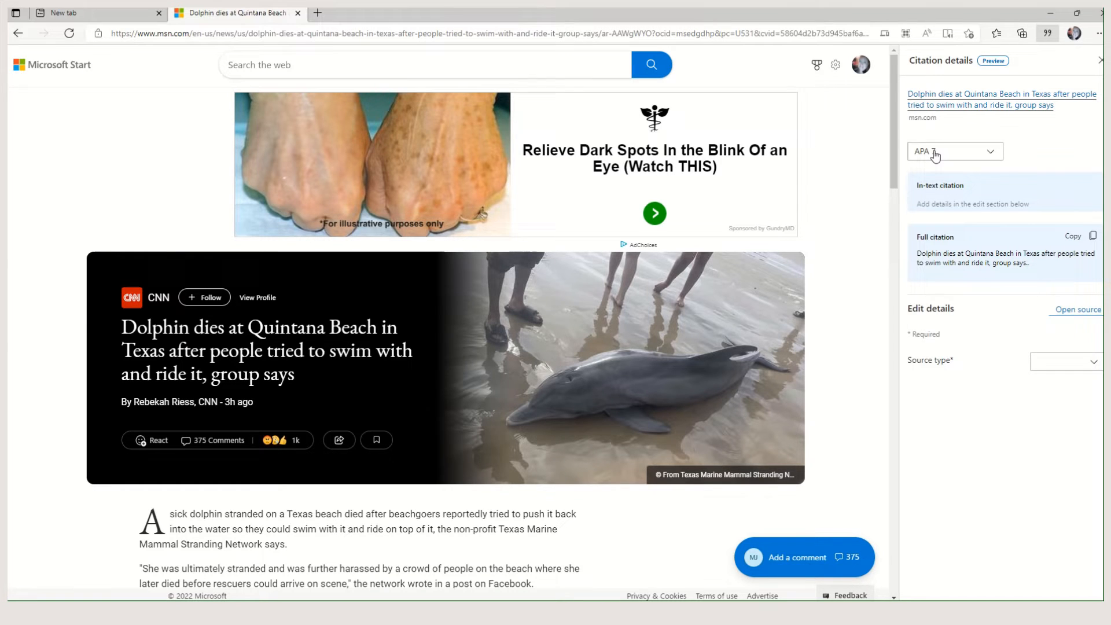
# Step: Change the citation style dropdown from APA 7 to MLA
pyautogui.click(953, 151)
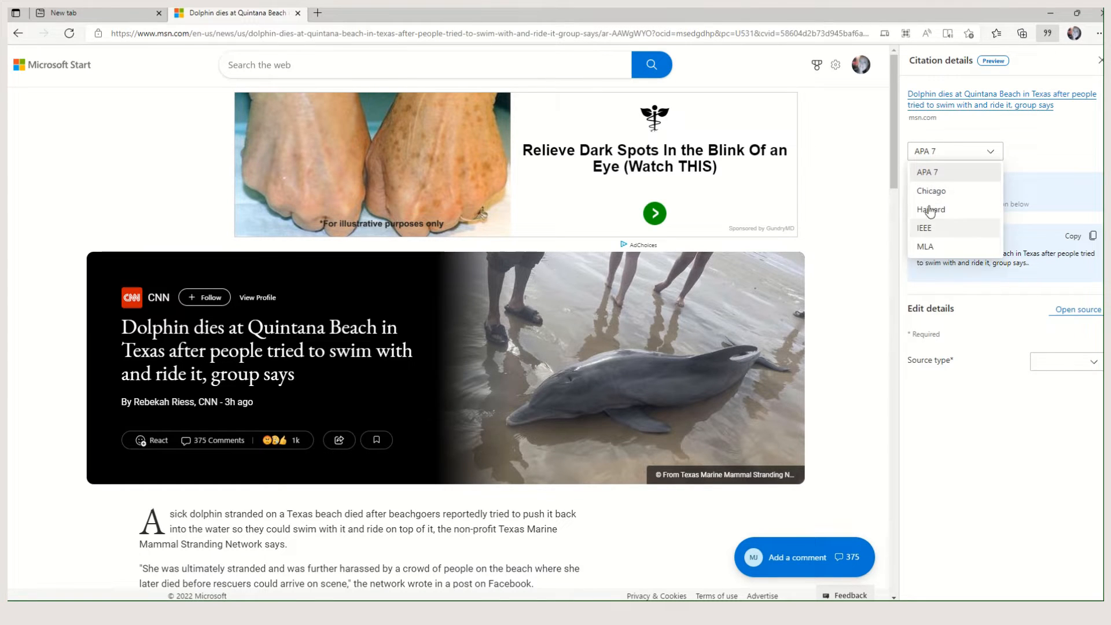
pyautogui.click(924, 246)
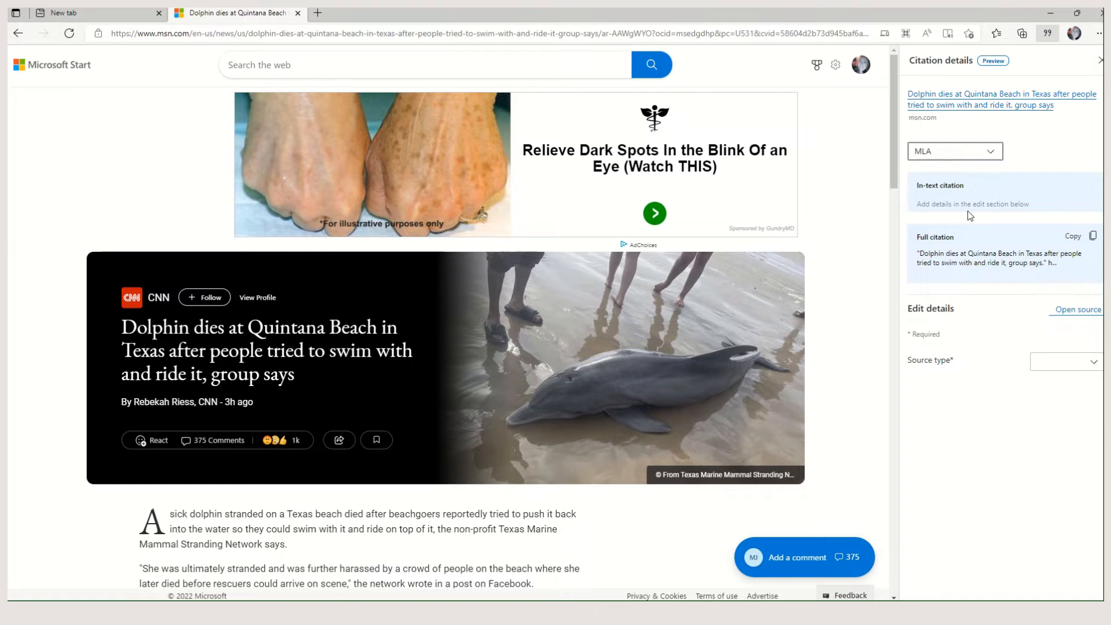
pyautogui.moveTo(986, 308)
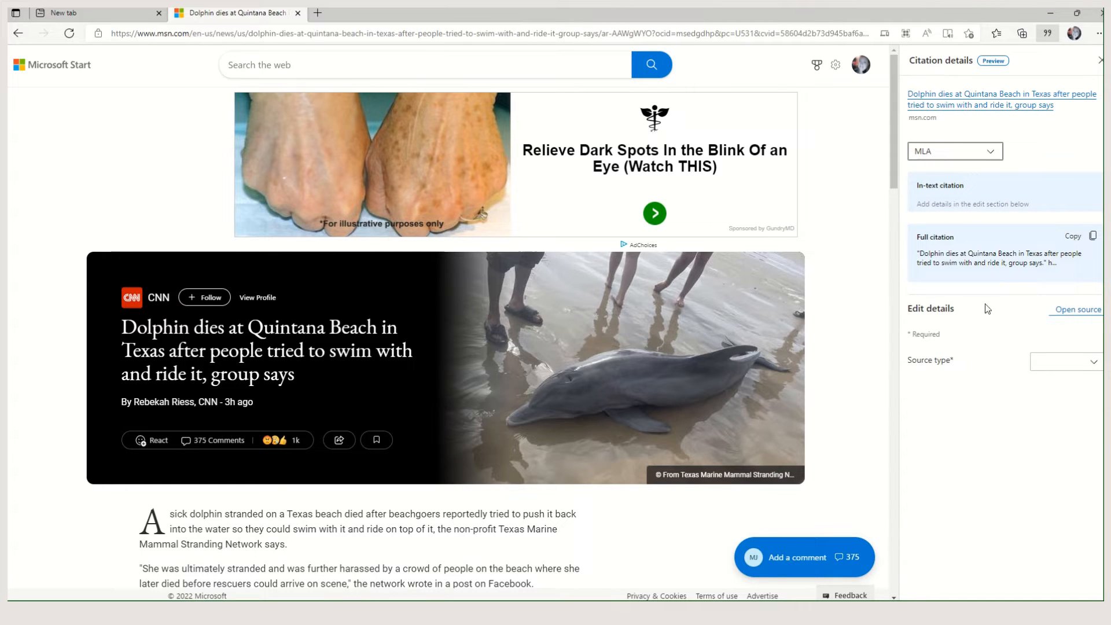
pyautogui.moveTo(1052, 368)
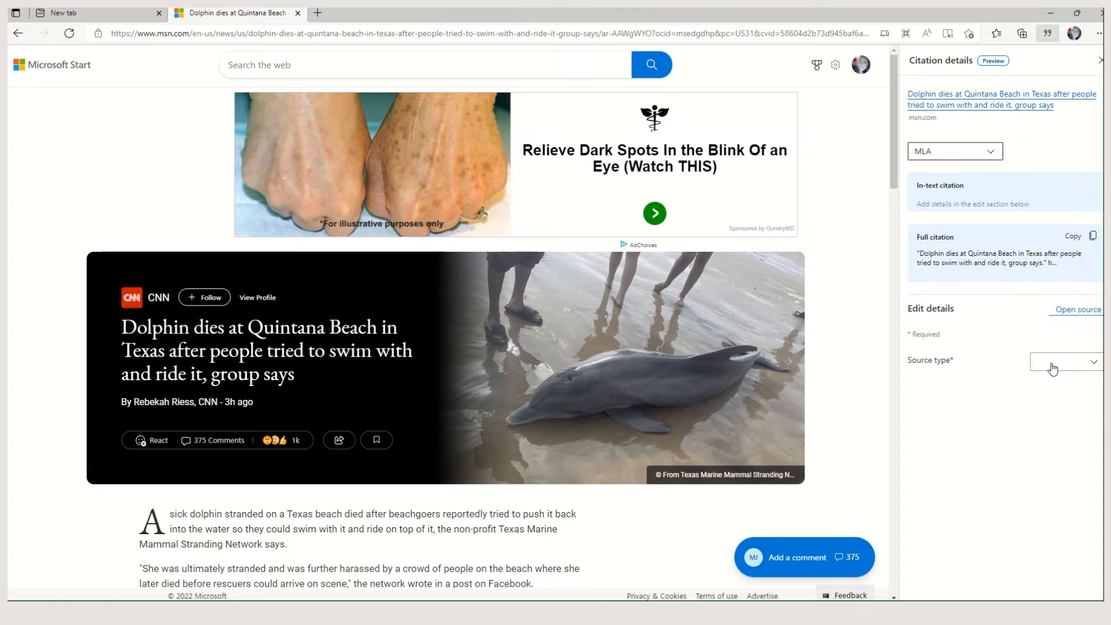
# Step: Set source type Website, author Rebekah Riess, and publication date today (16/4/2022)
pyautogui.click(1063, 359)
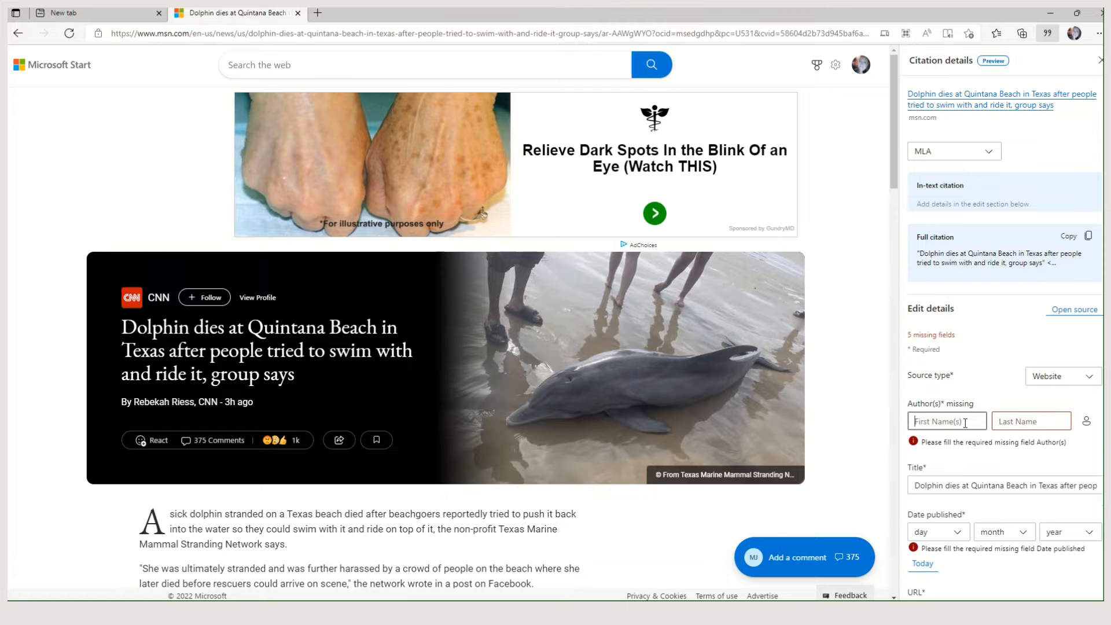
pyautogui.write('Rebek')
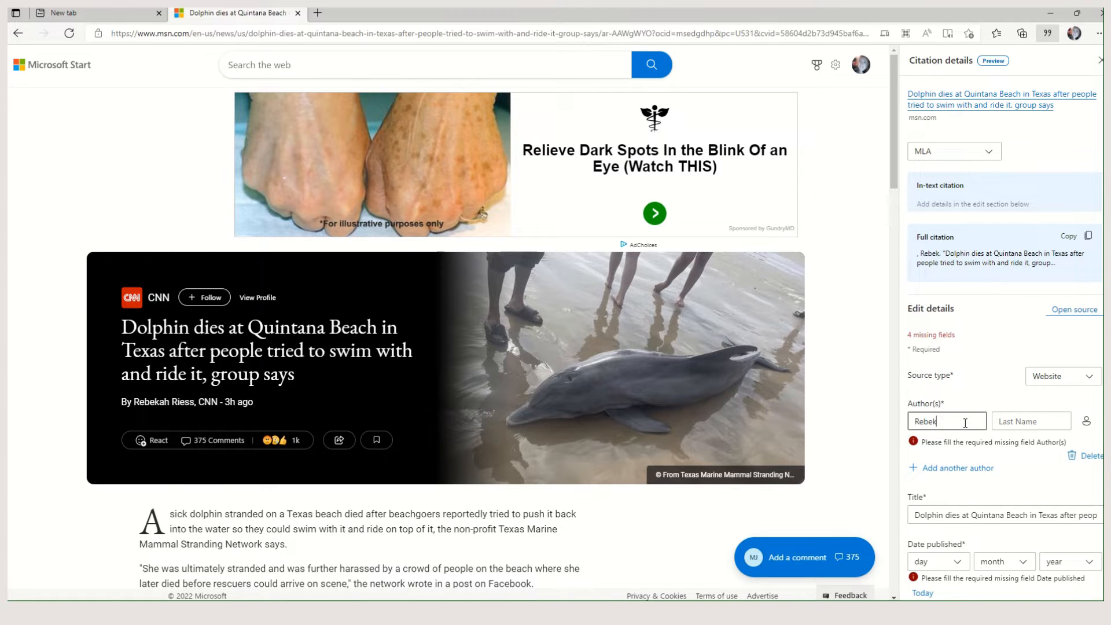
pyautogui.write('Riess')
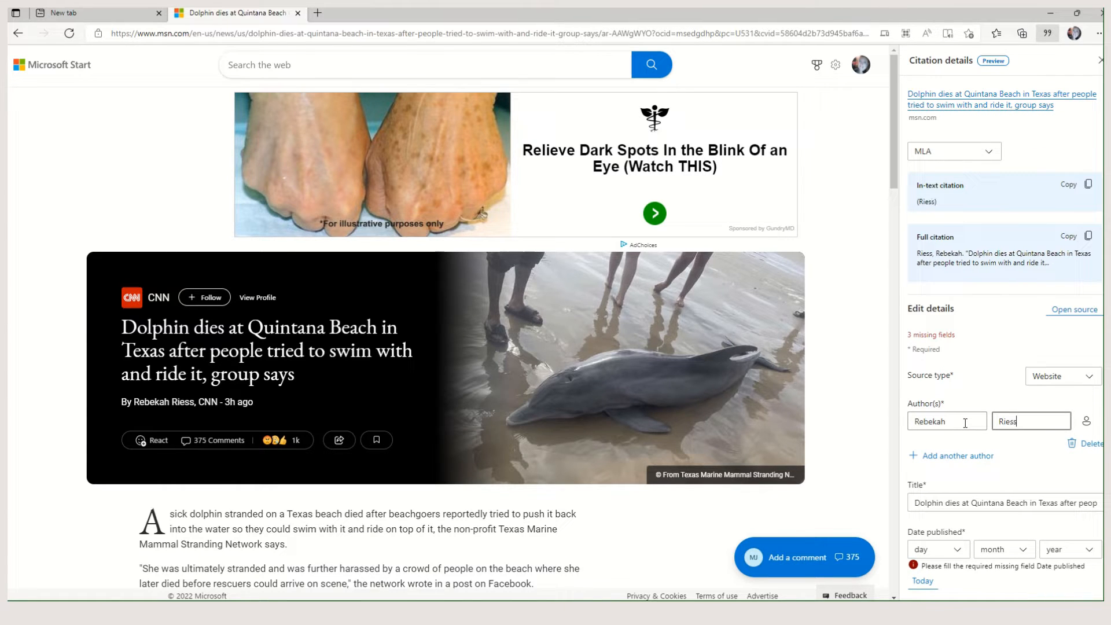
pyautogui.scroll(-3)
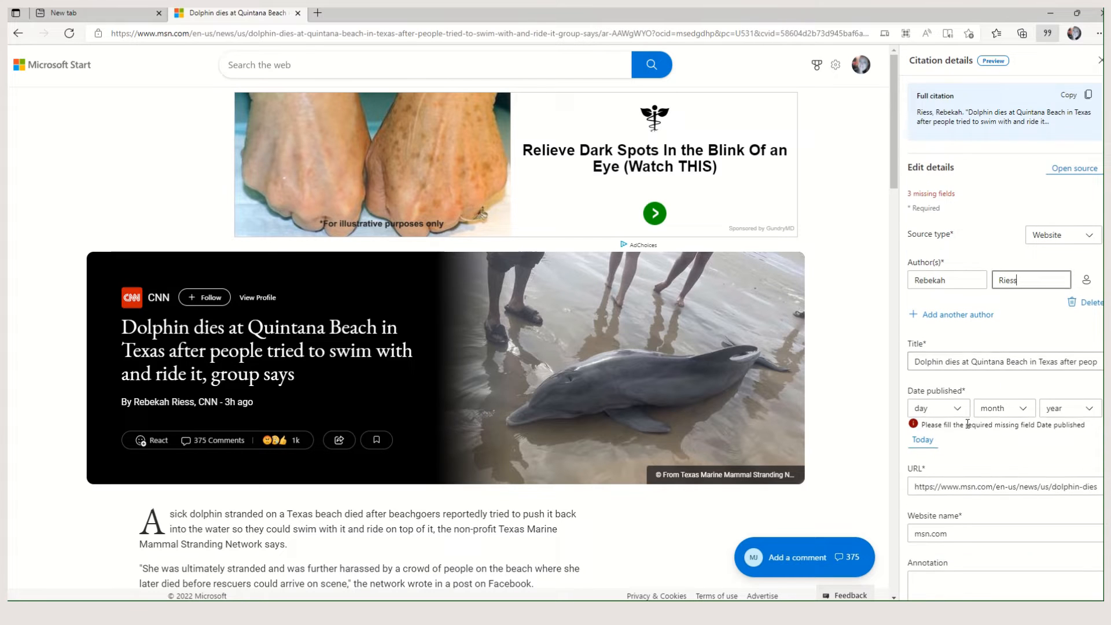
pyautogui.click(937, 408)
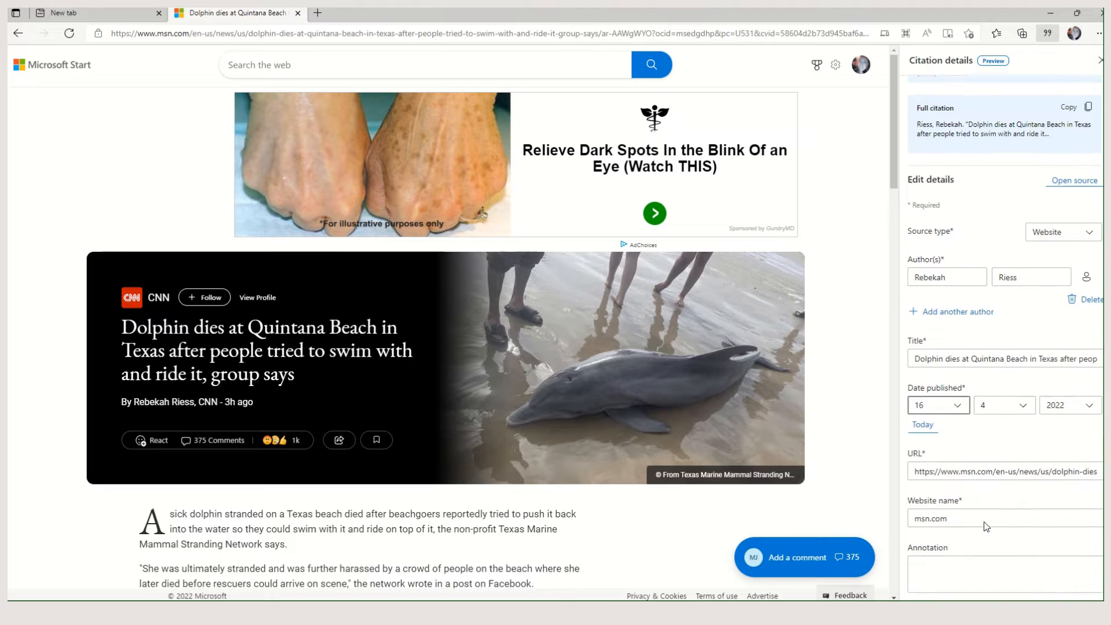
pyautogui.scroll(3)
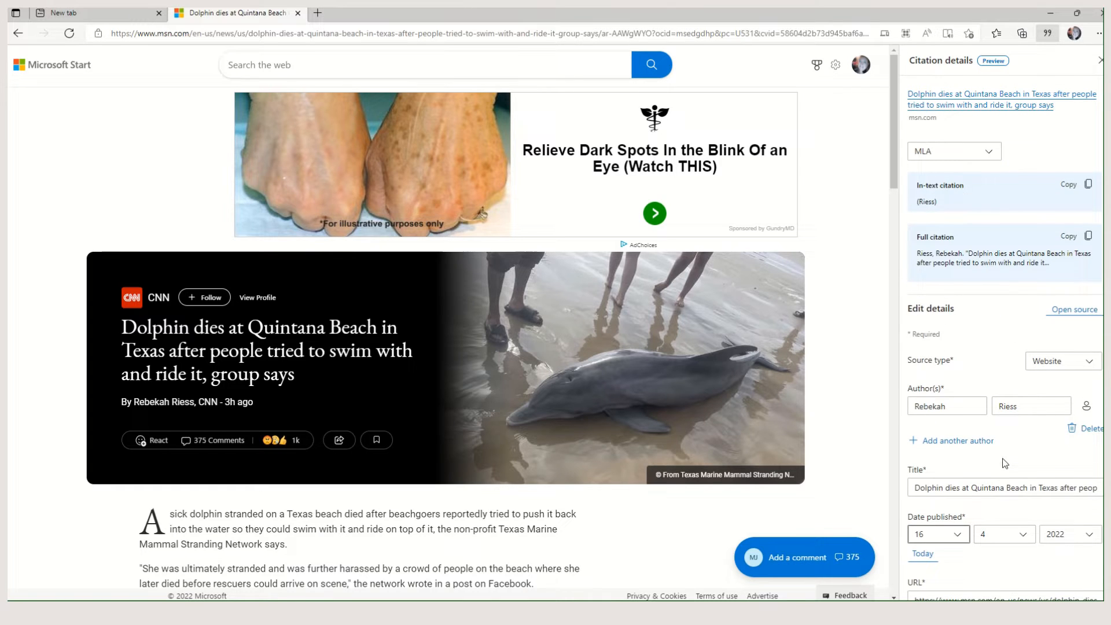
pyautogui.moveTo(978, 74)
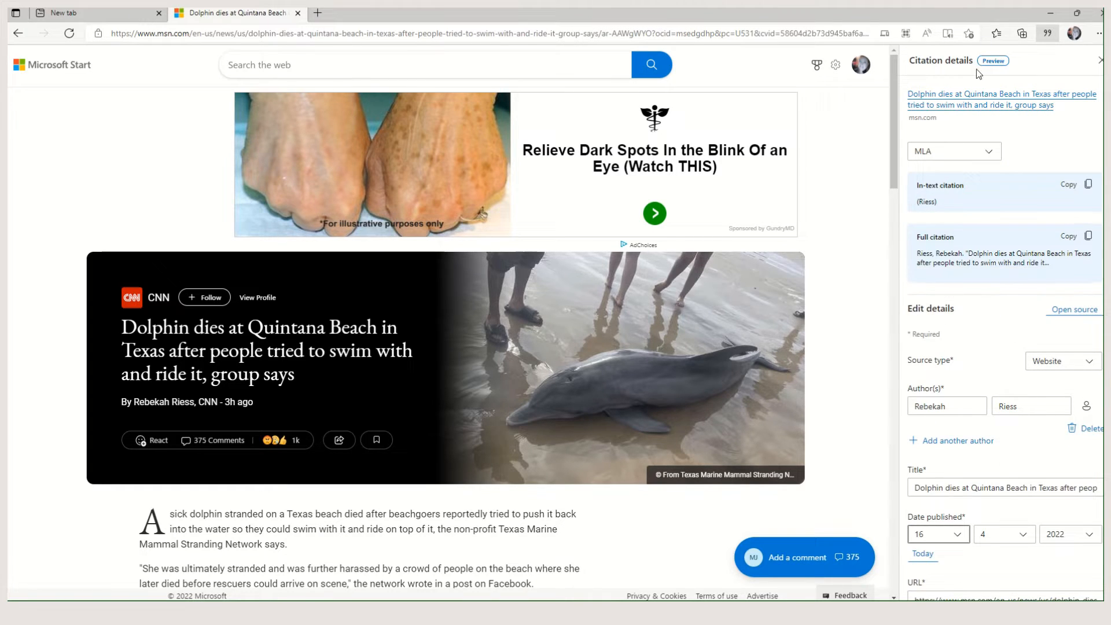
pyautogui.moveTo(1041, 288)
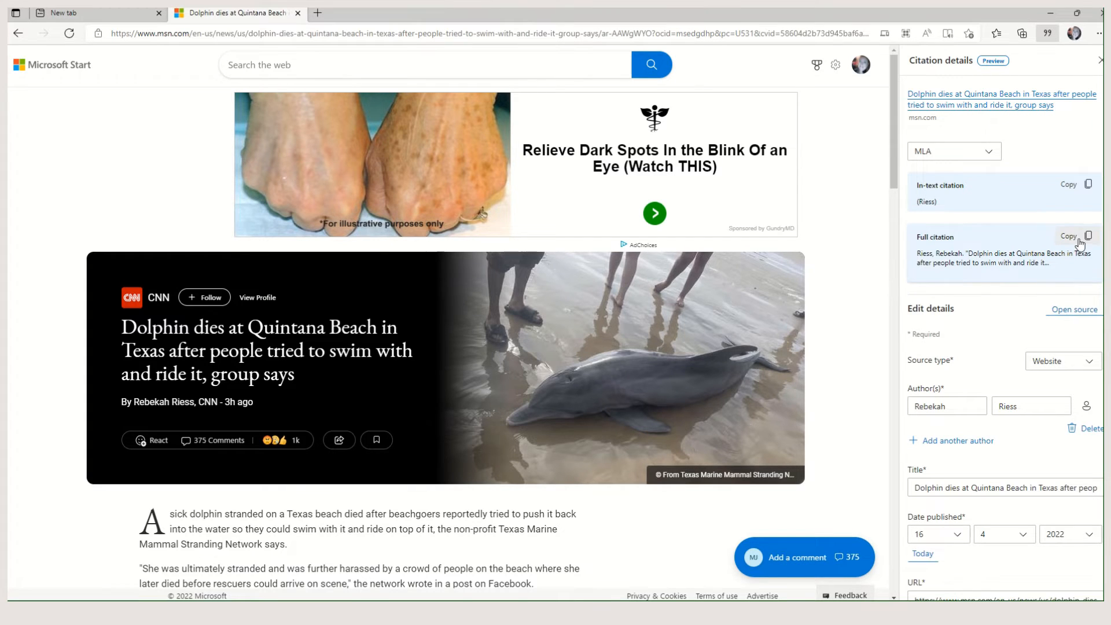
# Step: Copy the Full citation text from the Citation details pane
pyautogui.click(1071, 237)
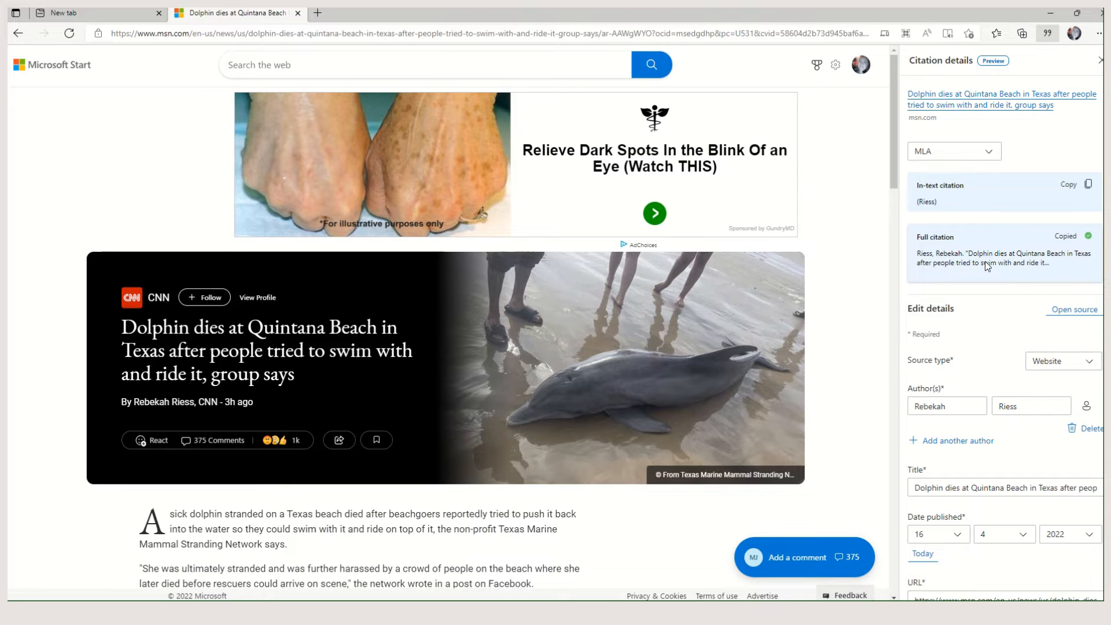
pyautogui.moveTo(987, 263)
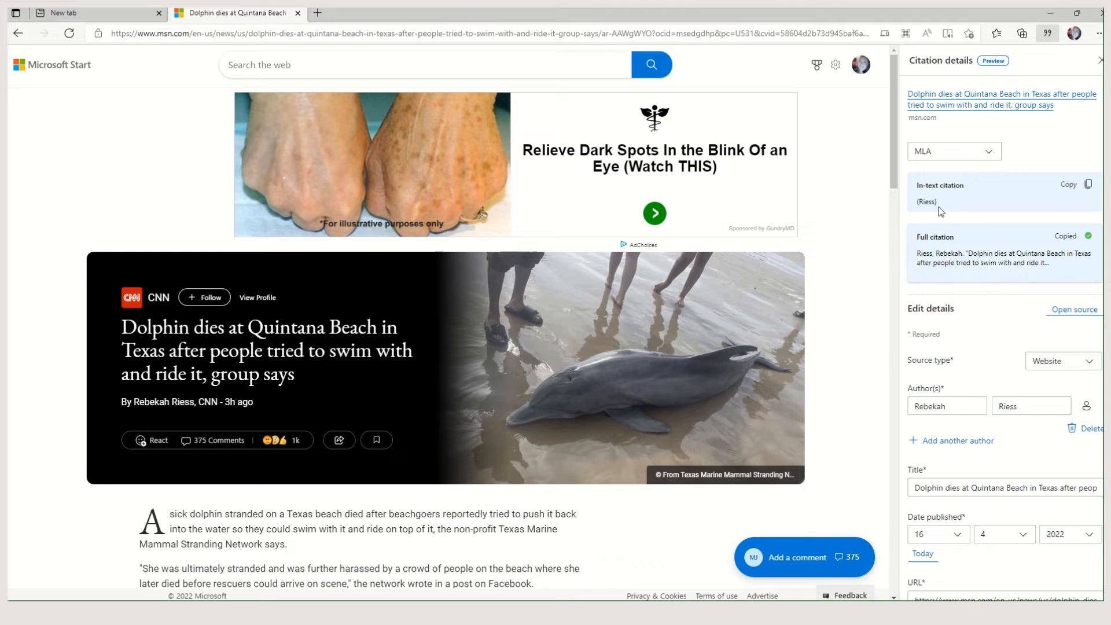
pyautogui.click(953, 151)
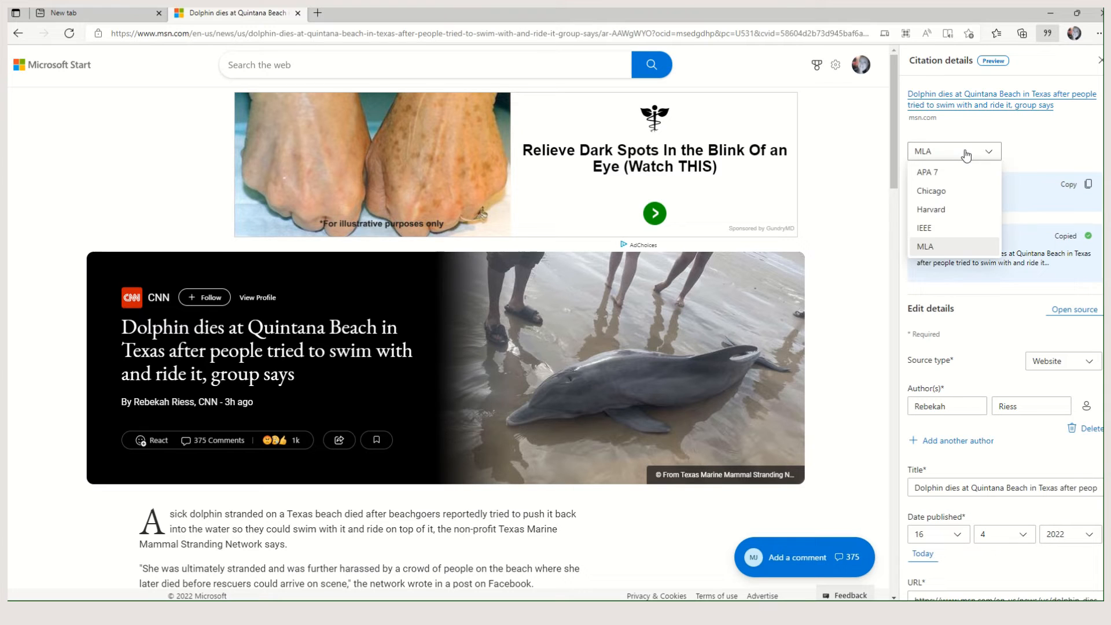
pyautogui.click(927, 172)
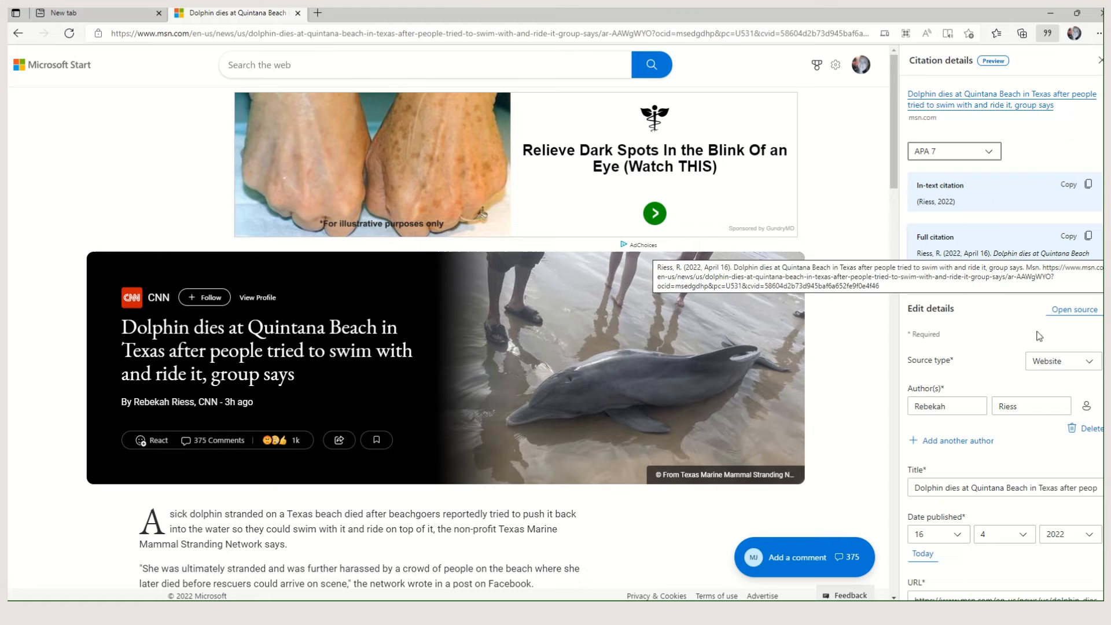
pyautogui.click(953, 151)
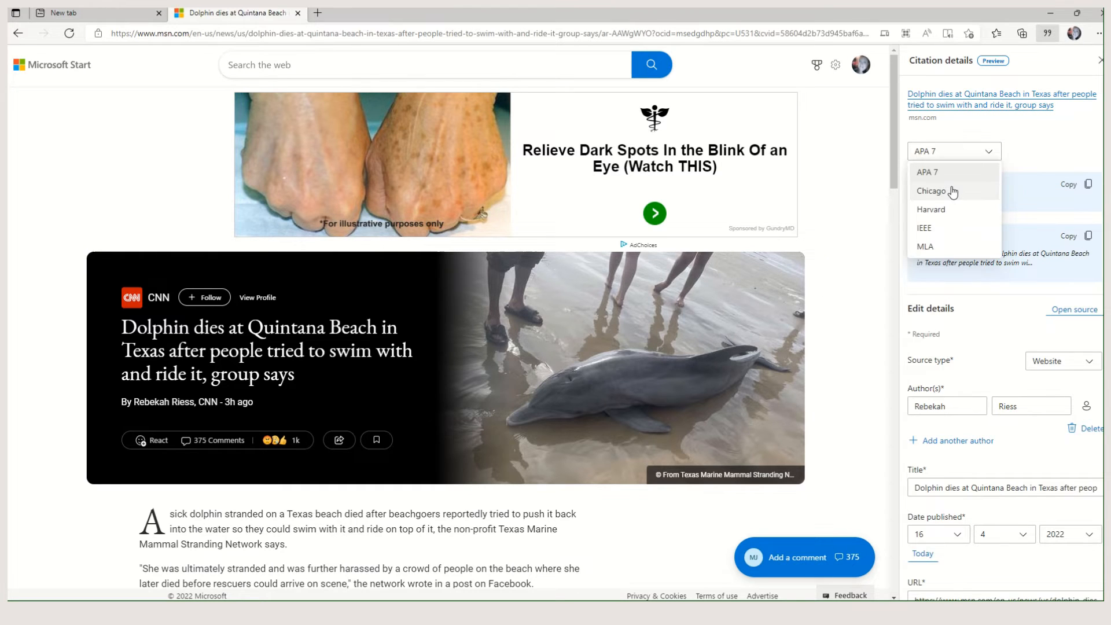
pyautogui.click(935, 191)
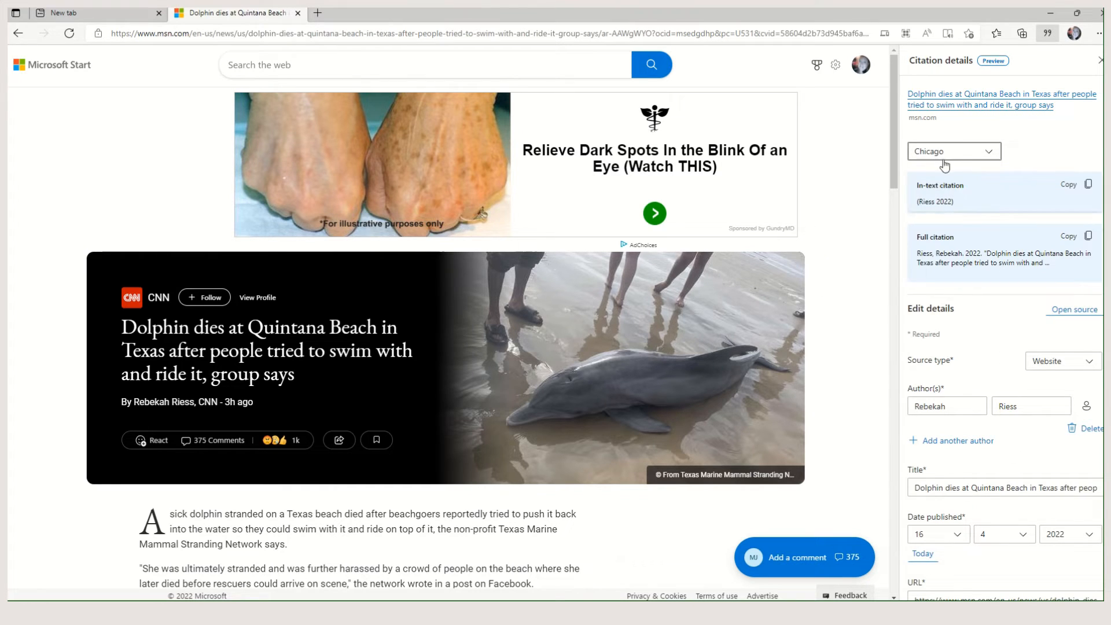
pyautogui.click(953, 151)
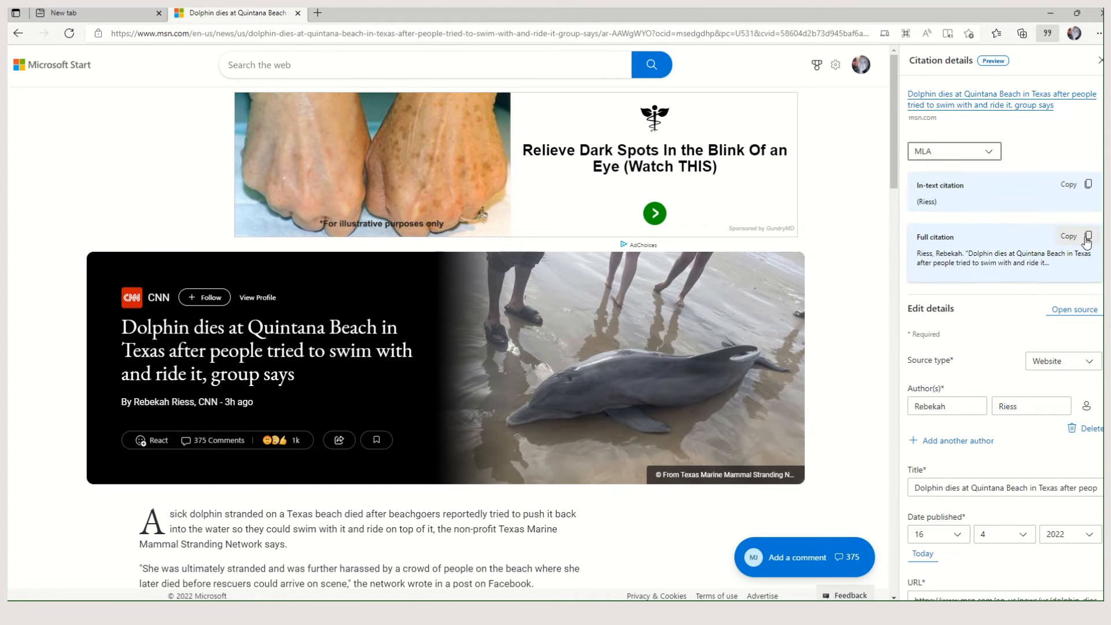
pyautogui.moveTo(1029, 280)
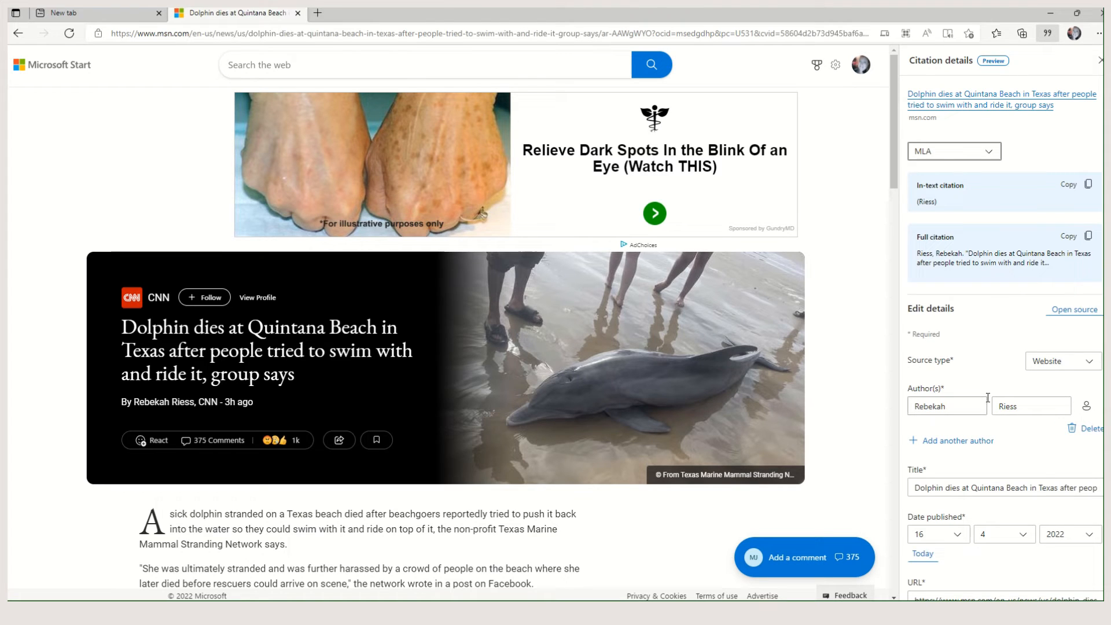
pyautogui.scroll(-3)
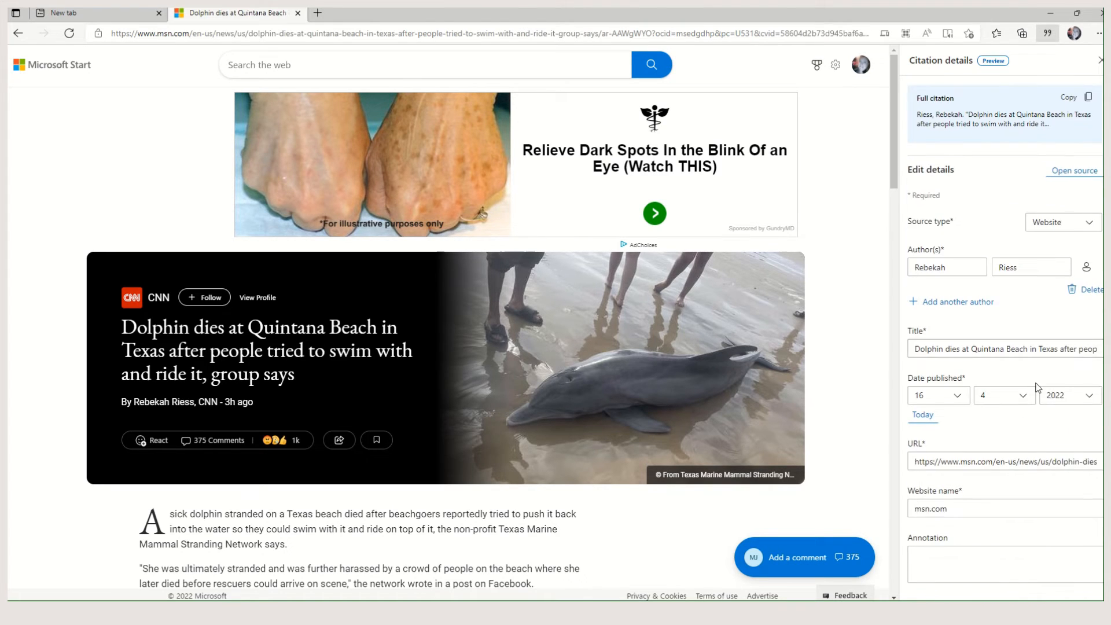